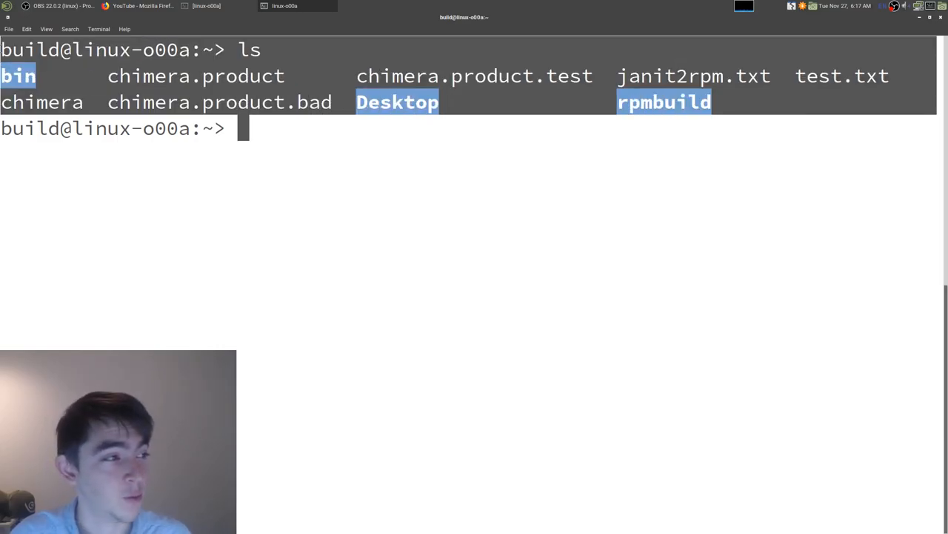
- Run ls on the nonexistent /nothere directory, producing a 'No such file or directory' error
{"action": "left_click", "coordinate": [414, 167]}
{"action": "type", "text": "ls /"}
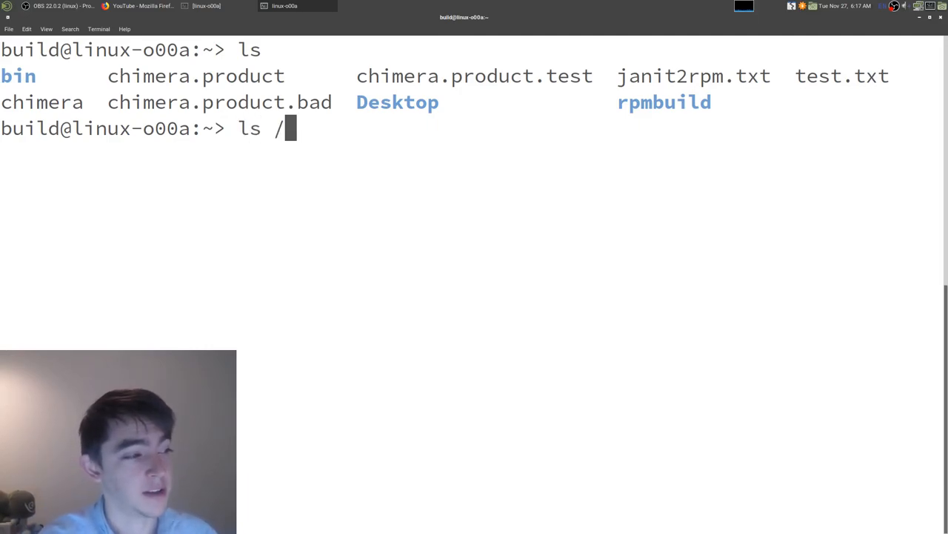
{"action": "type", "text": "not"}
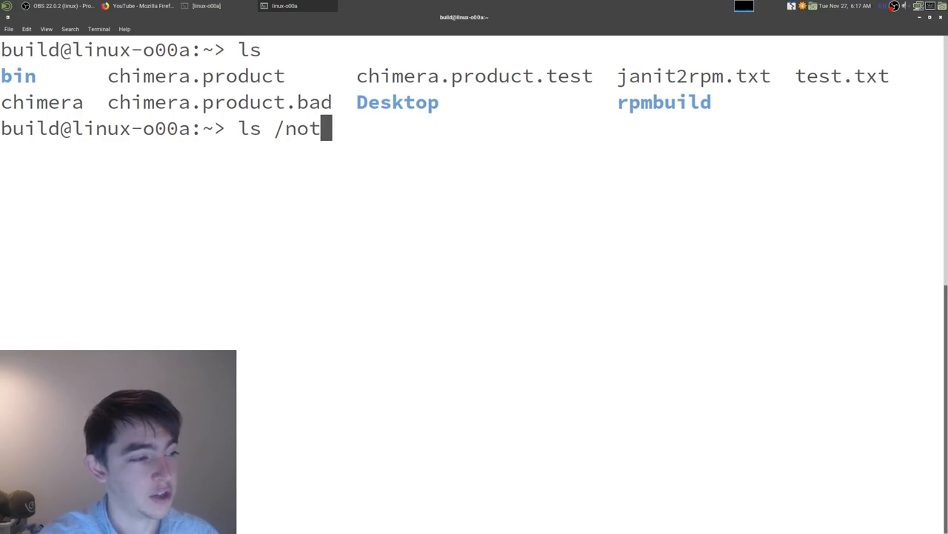
{"action": "key", "text": "Return"}
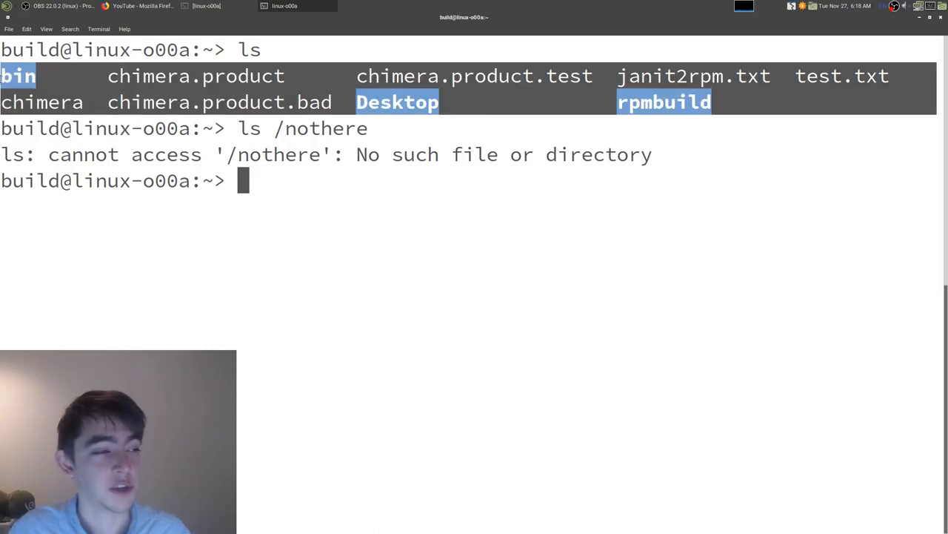
{"action": "mouse_move", "coordinate": [724, 140]}
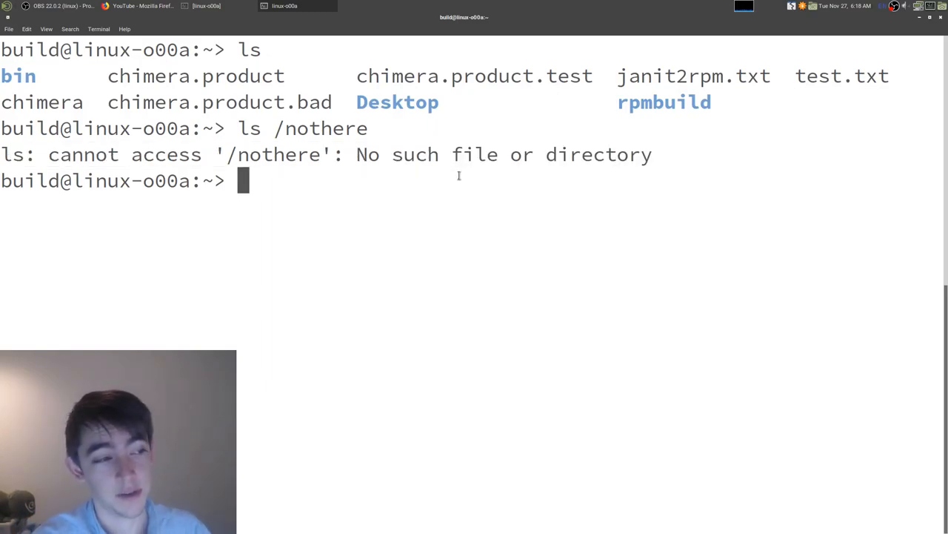
- Redirect the home folder listing into out.txt with ls > ./out.txt
{"action": "type", "text": "ls >"}
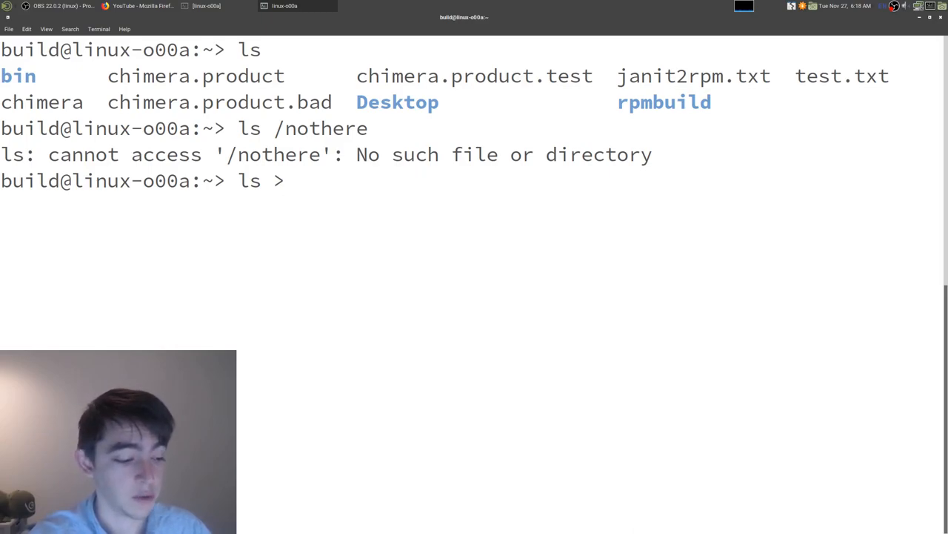
{"action": "type", "text": "./"}
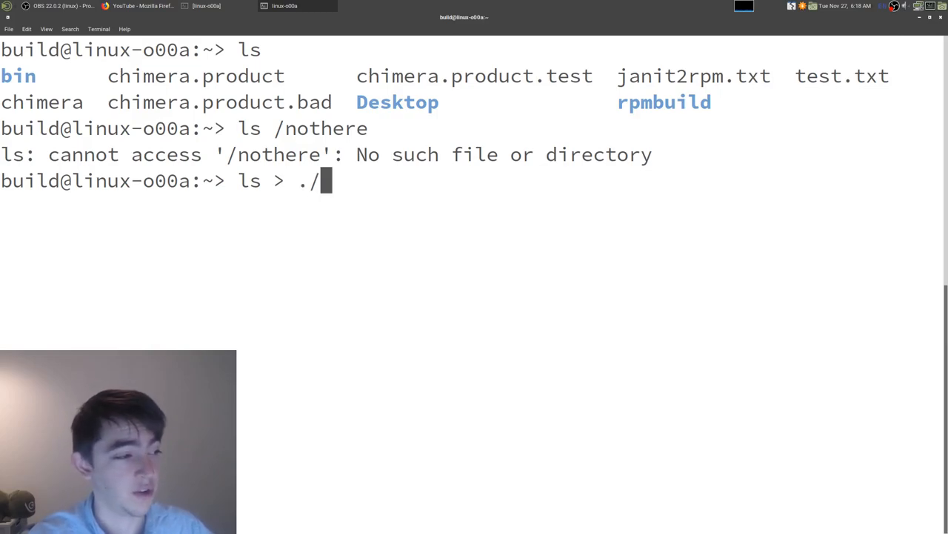
{"action": "type", "text": "out.tx"}
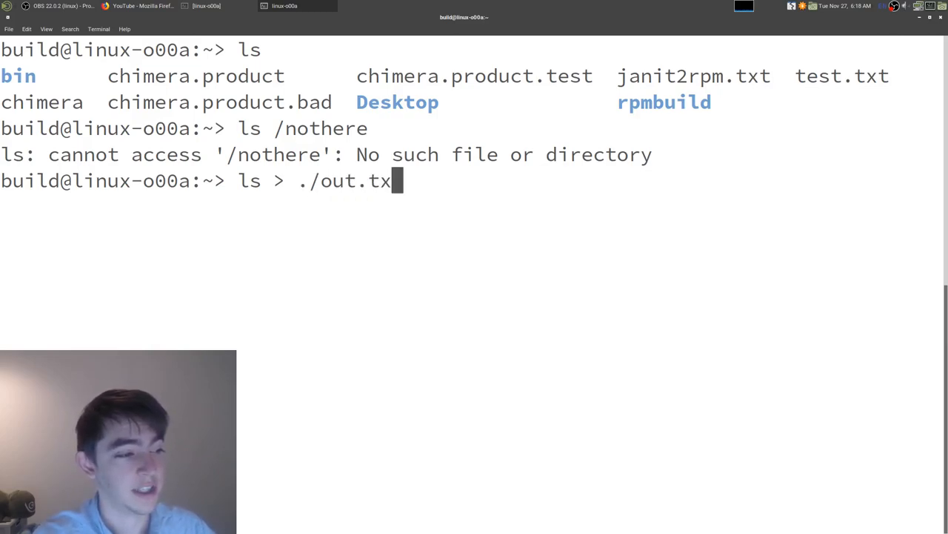
{"action": "key", "text": "Return"}
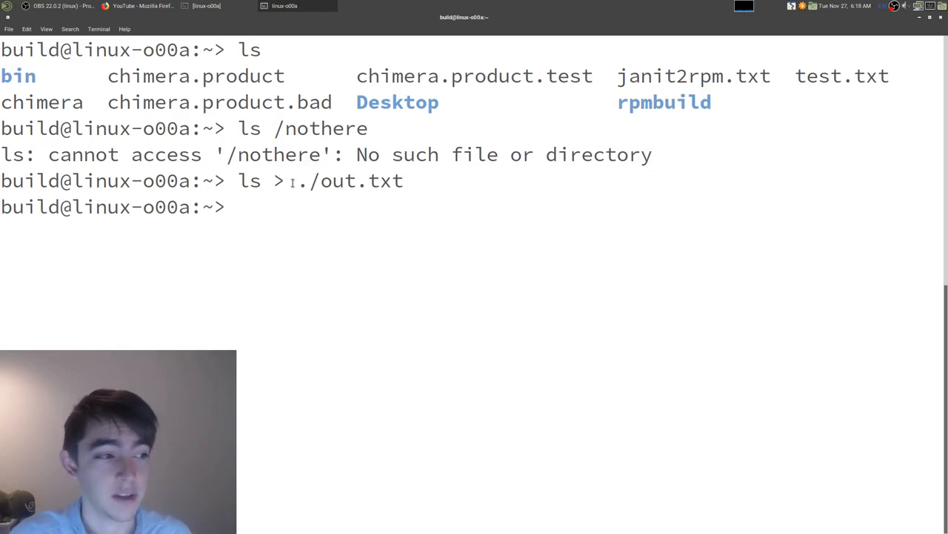
- Enter cat ./out.txt, then clear the screen and recall the redirect command
{"action": "double_click", "coordinate": [249, 180]}
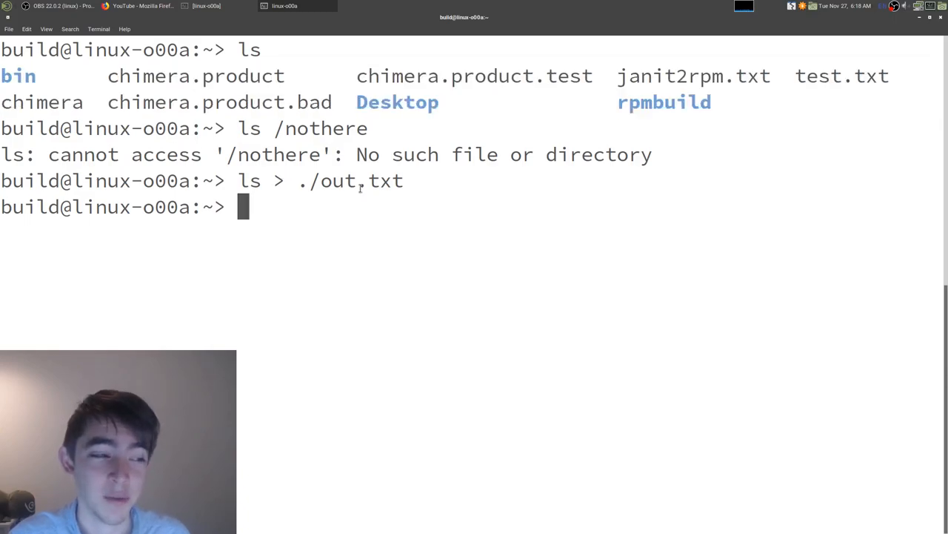
{"action": "double_click", "coordinate": [362, 181]}
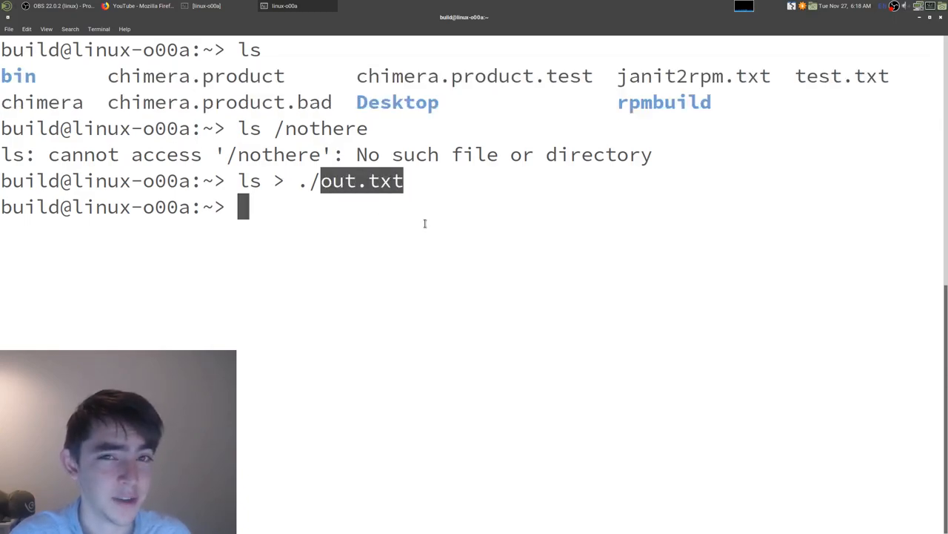
{"action": "type", "text": "cat"}
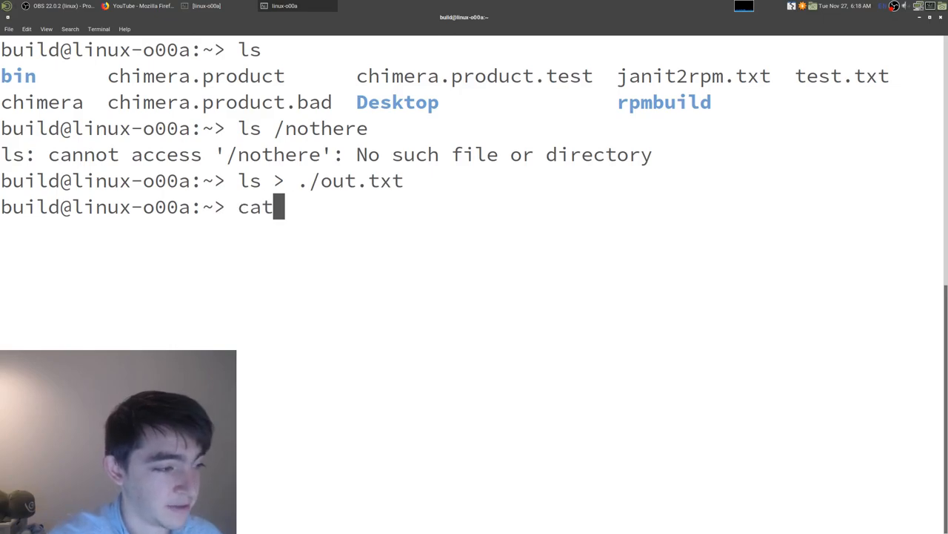
{"action": "type", "text": "./out.txt"}
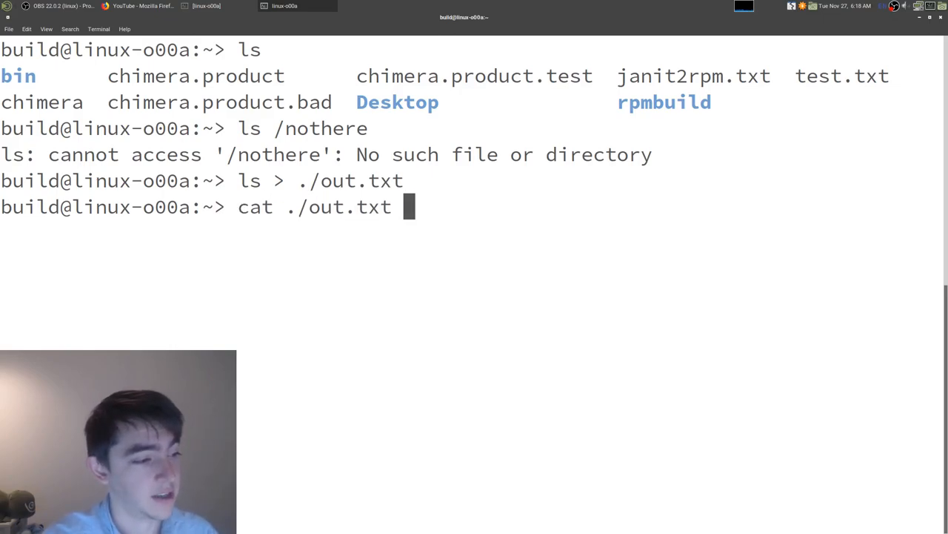
{"action": "key", "text": "Return"}
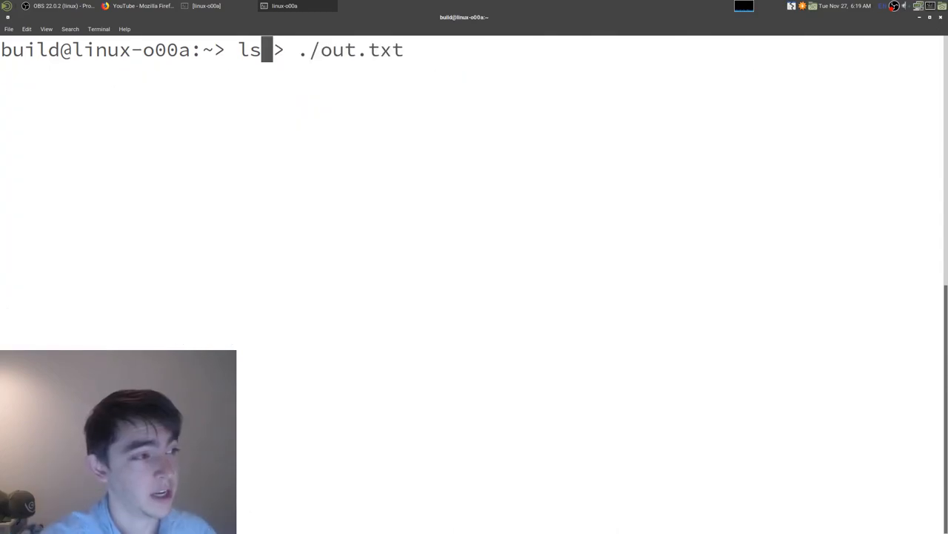
- Redirect ls /nothere to out.txt with >, then &> and 2>; only > prints the error
{"action": "type", "text": "/nothere"}
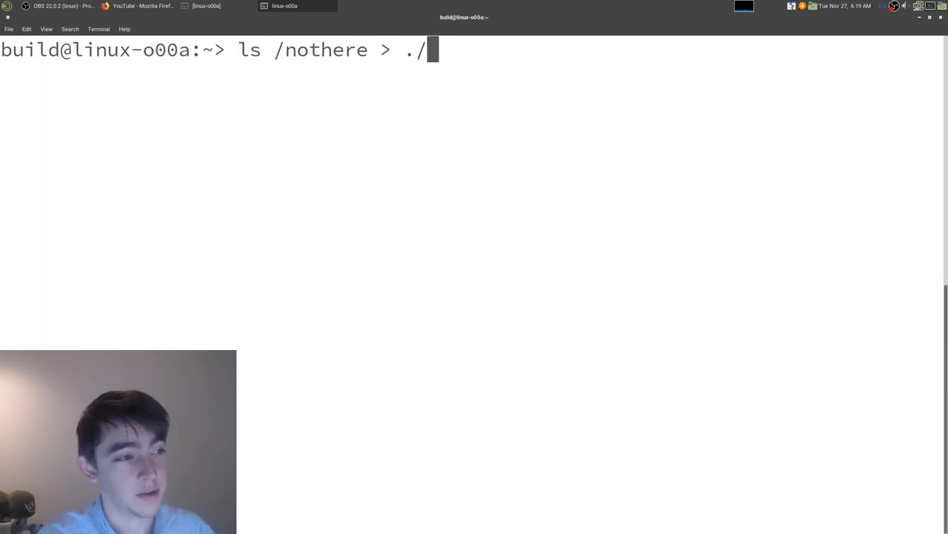
{"action": "type", "text": "out.txt"}
{"action": "key", "text": "Return"}
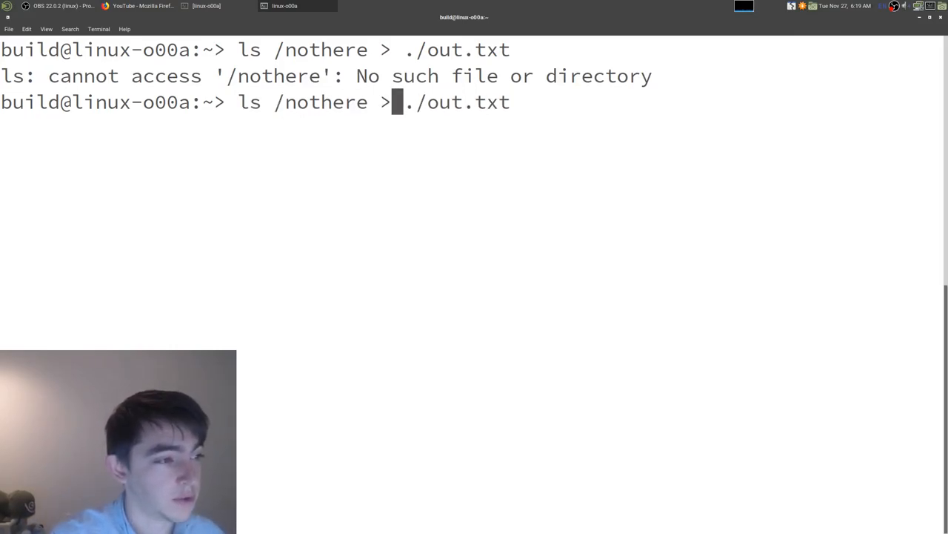
{"action": "type", "text": "&"}
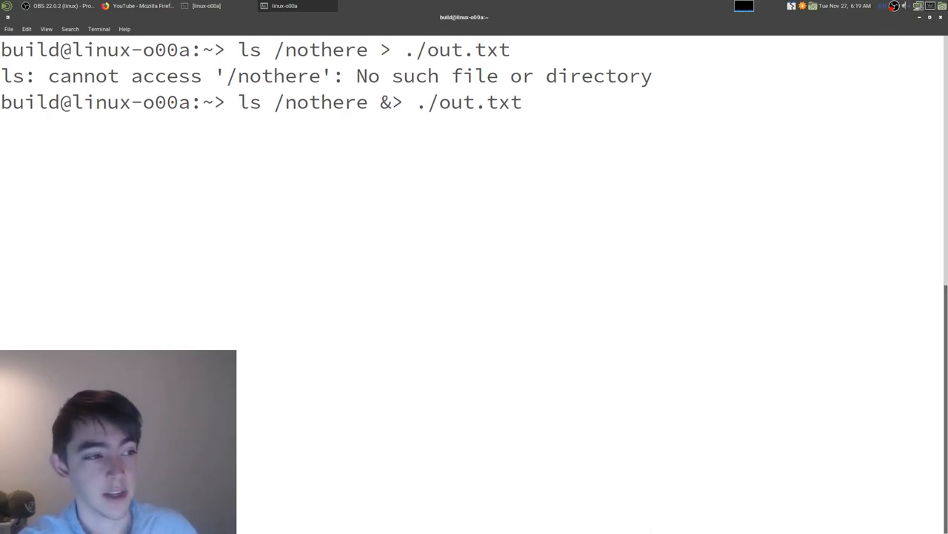
{"action": "key", "text": "Return"}
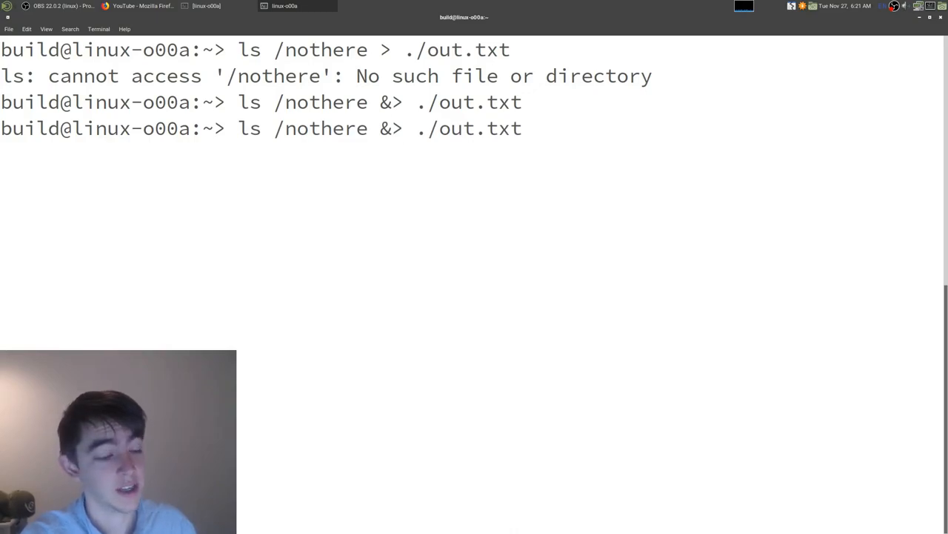
{"action": "type", "text": "2>"}
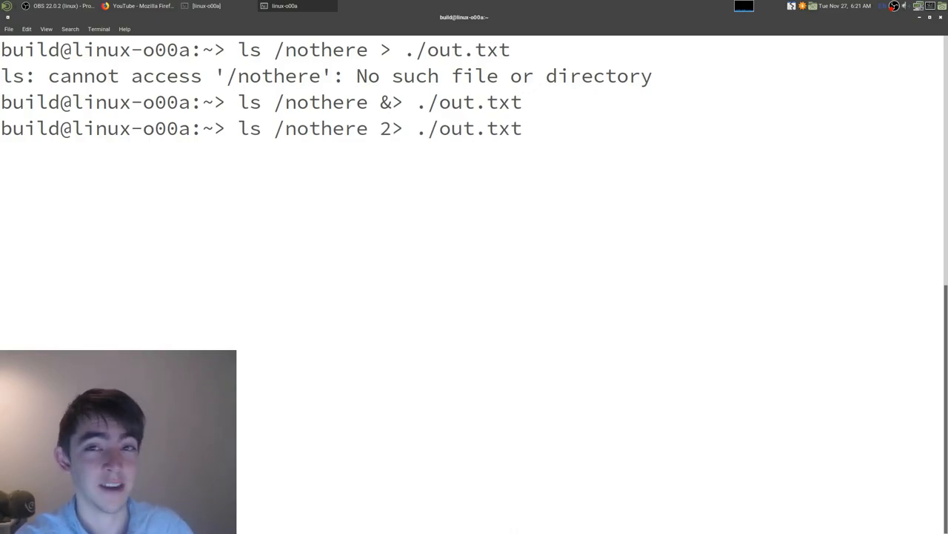
{"action": "key", "text": "Return"}
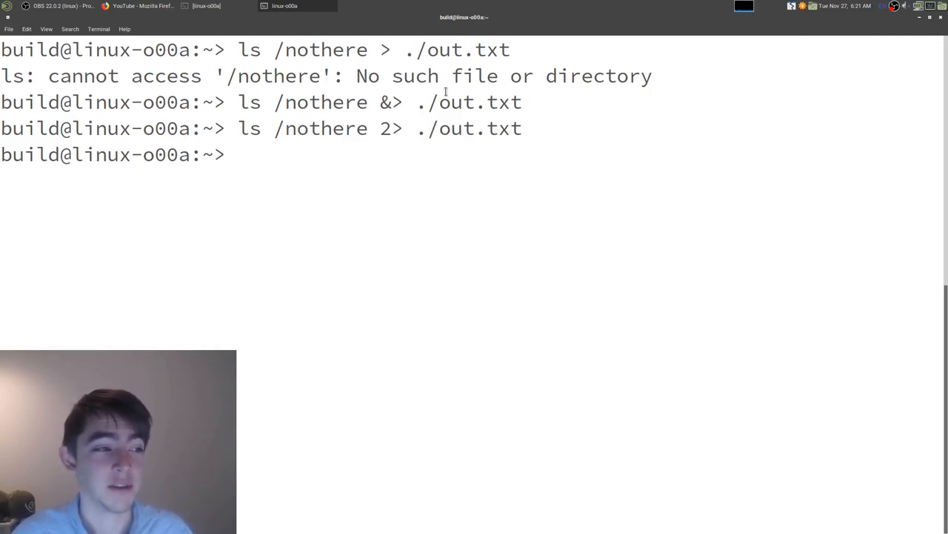
{"action": "double_click", "coordinate": [482, 128]}
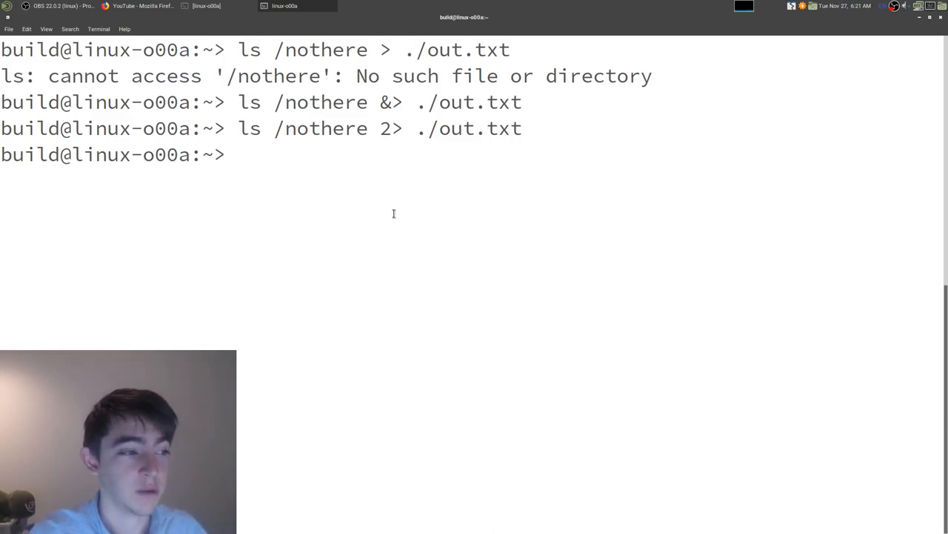
- Erase the old redirect line and list the home directory with ls ./ and ls
{"action": "type", "text": "ls /nothere 2> ./out.txt"}
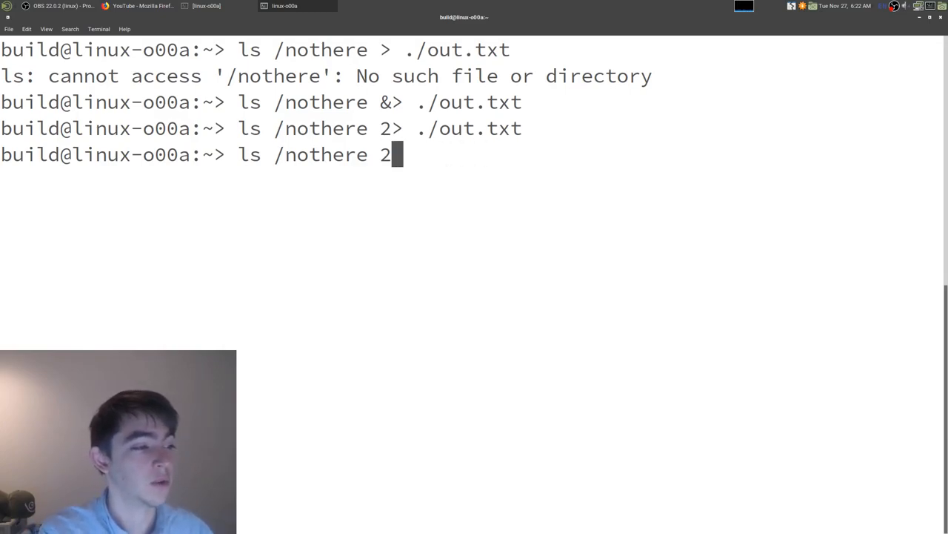
{"action": "key", "text": "BackSpace"}
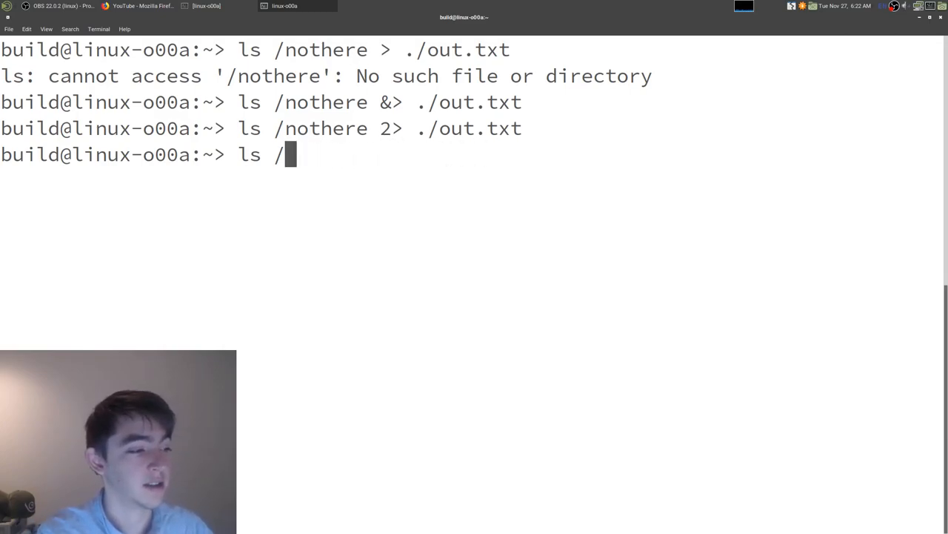
{"action": "key", "text": "Return"}
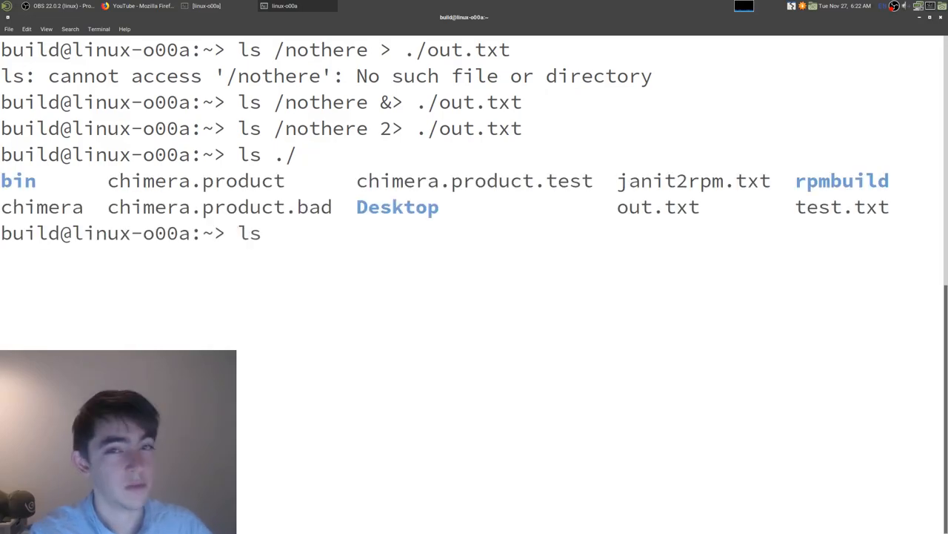
{"action": "key", "text": "Return"}
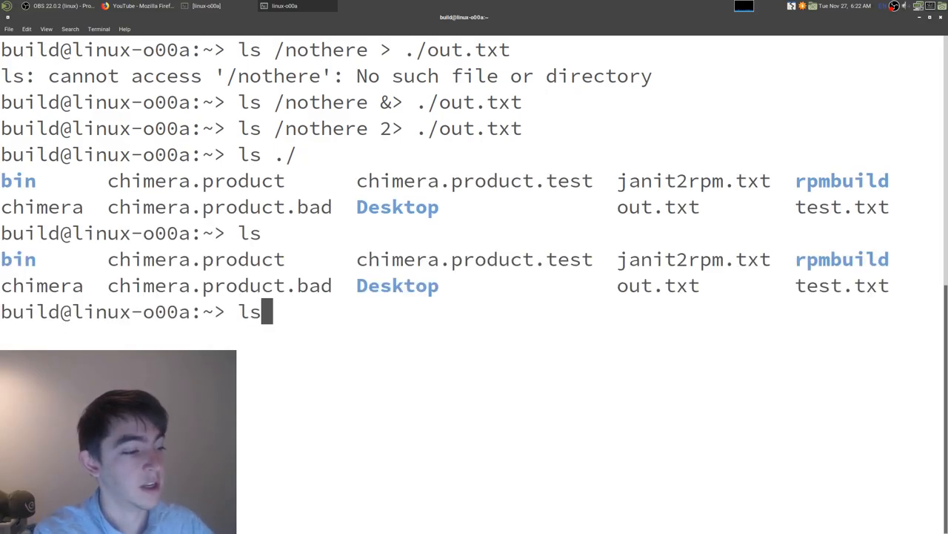
- Filter the listing with ls | grep rpm, returning only janit2rpm.txt
{"action": "type", "text": "|"}
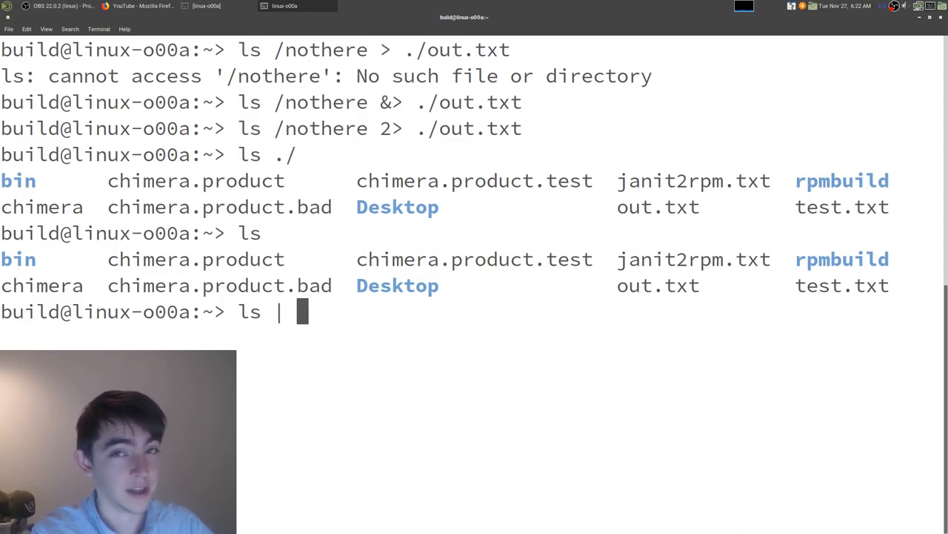
{"action": "type", "text": "grep"}
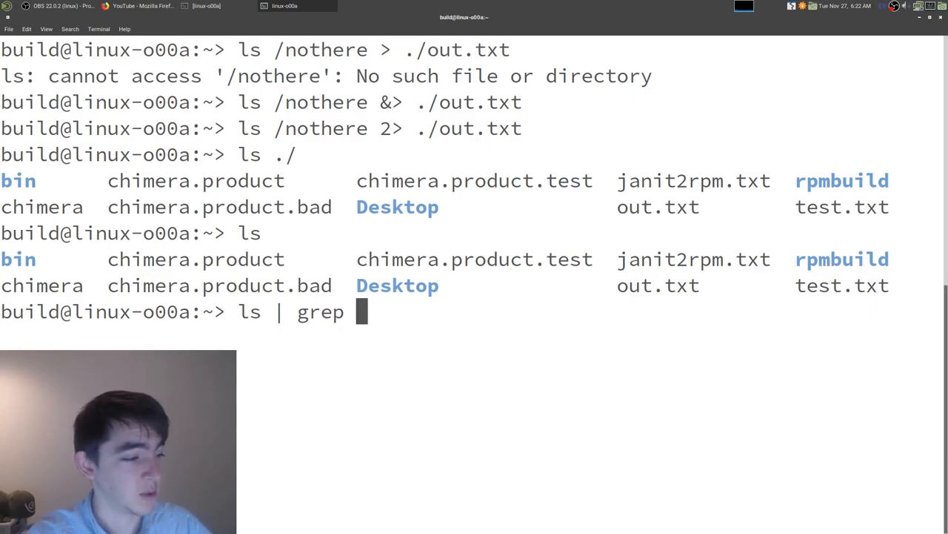
{"action": "type", "text": "rpm"}
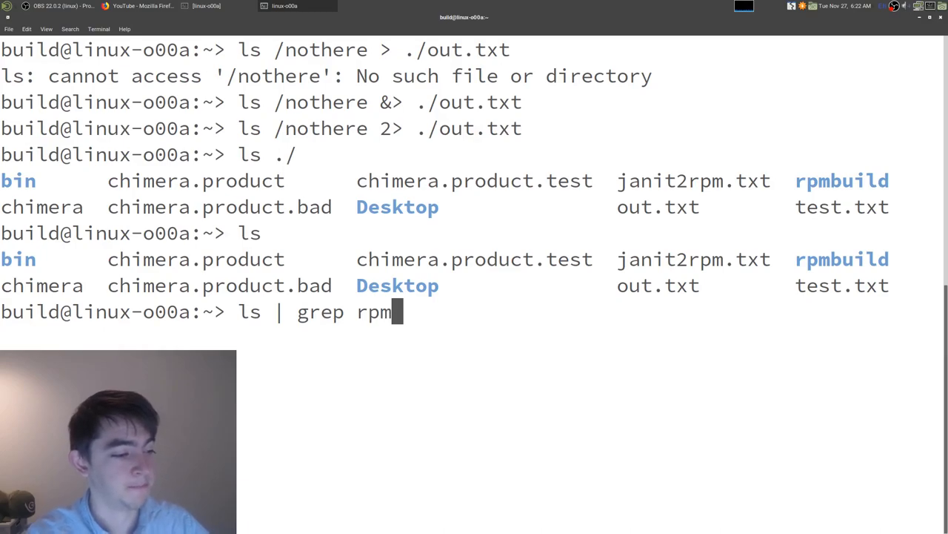
{"action": "key", "text": "Return"}
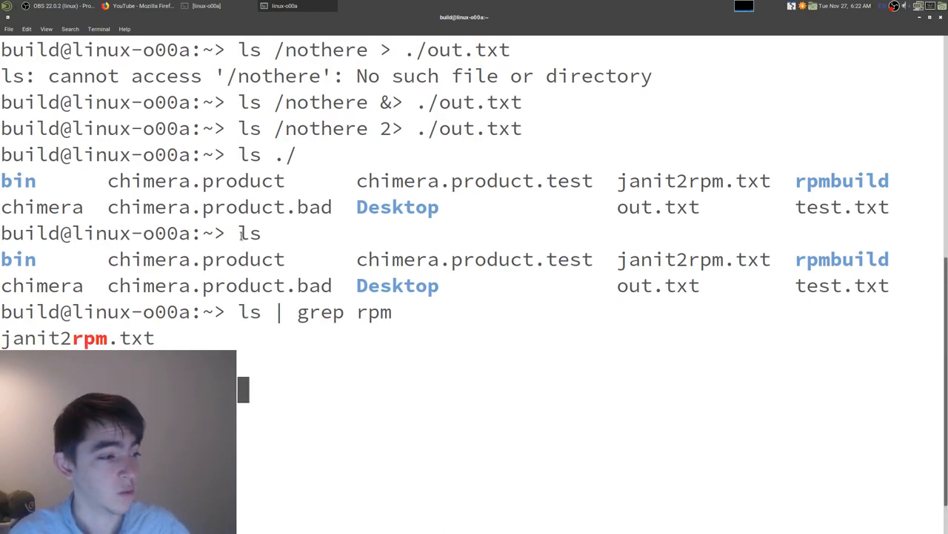
{"action": "left_click_drag", "start_coordinate": [0, 259], "coordinate": [916, 285]}
{"action": "type", "text": "ls | c"}
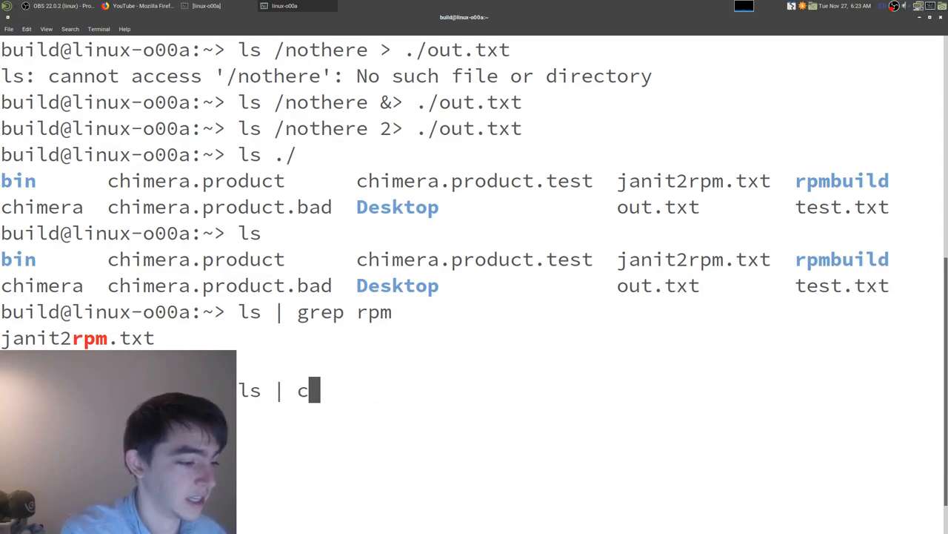
- Filter the listing with grep "." and then grep "\." to keep only dotted names
{"action": "type", "text": "ut"}
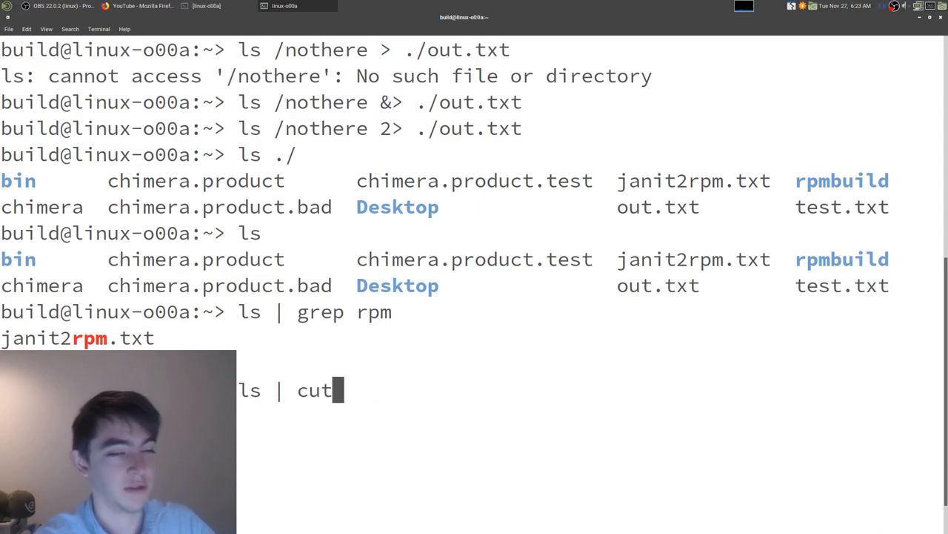
{"action": "key", "text": "BackSpace"}
{"action": "type", "text": "grep"}
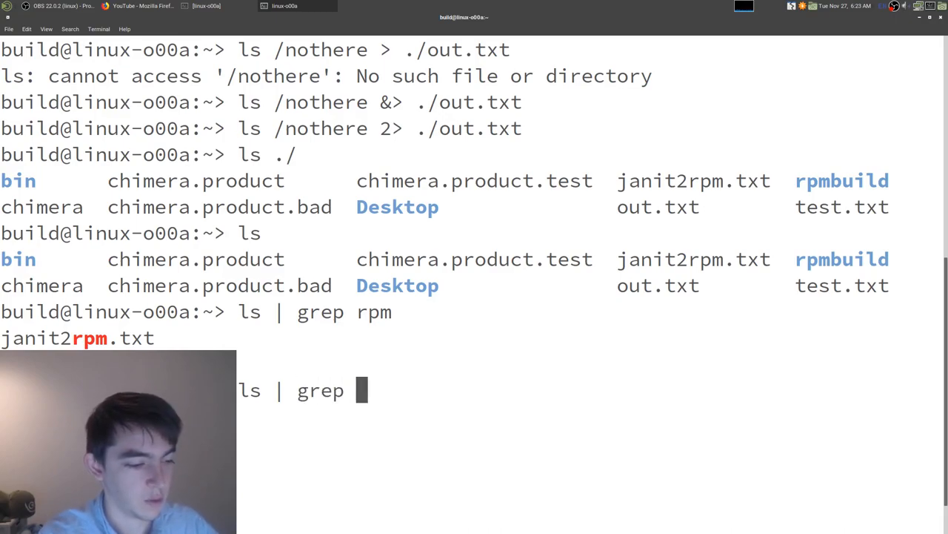
{"action": "type", "text": "\".\""}
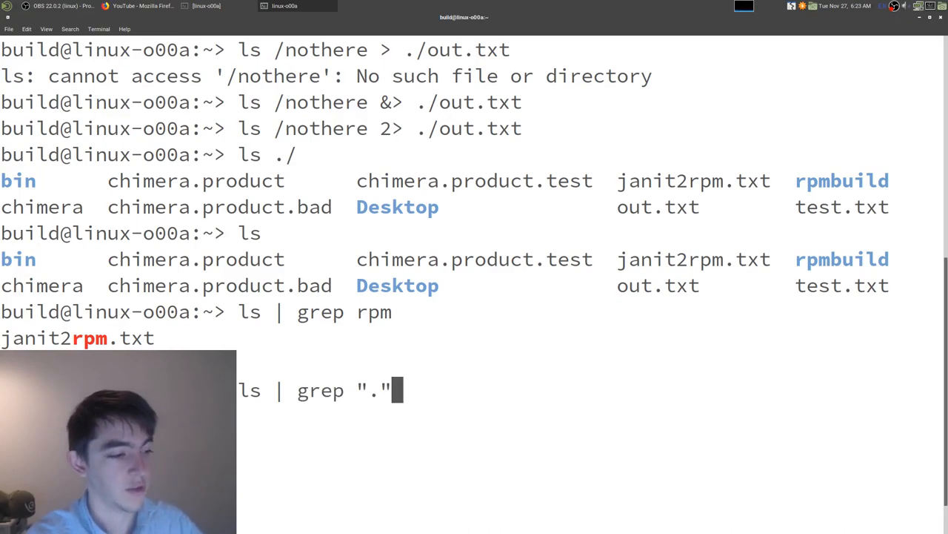
{"action": "key", "text": "Return"}
{"action": "type", "text": "ls | grep \"\\.\" |"}
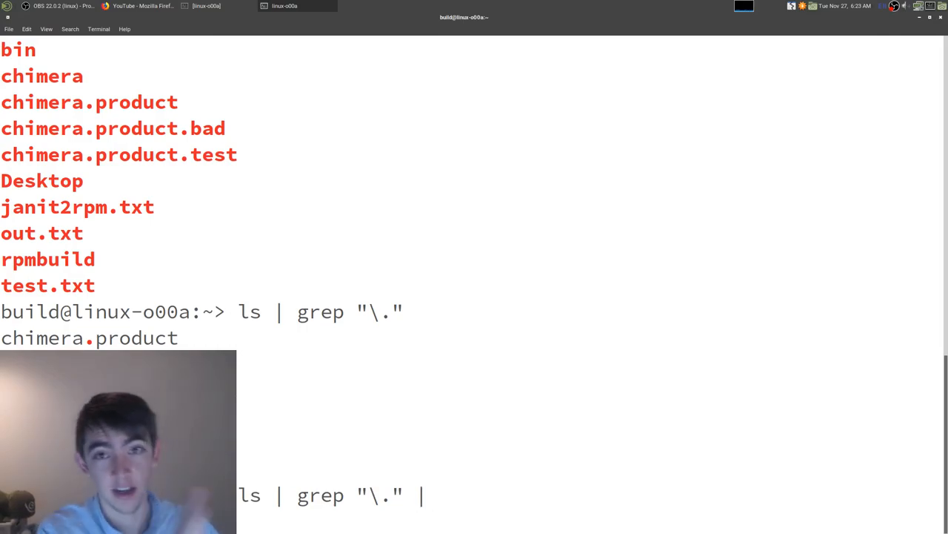
- Extend the pipeline with cut -d "." -f2, printing the product and txt extensions
{"action": "type", "text": "cut"}
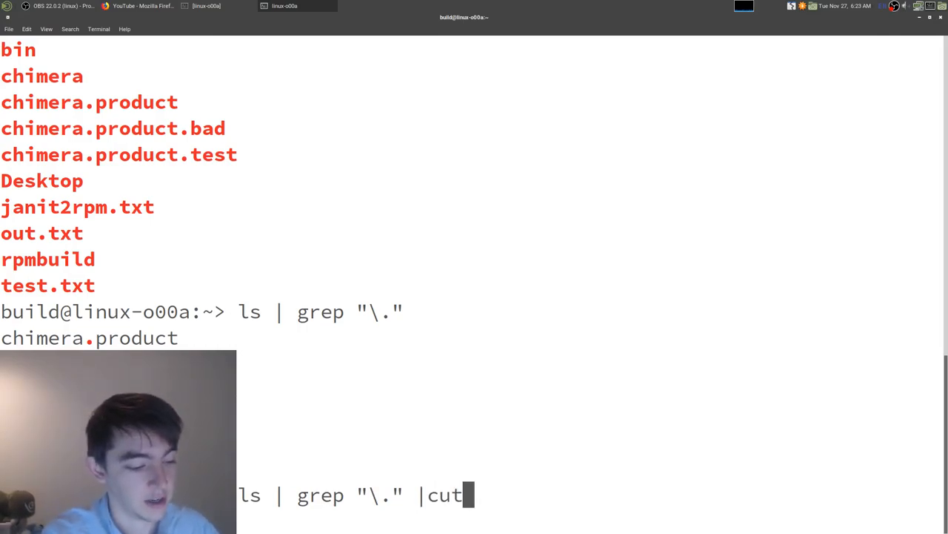
{"action": "type", "text": "-"}
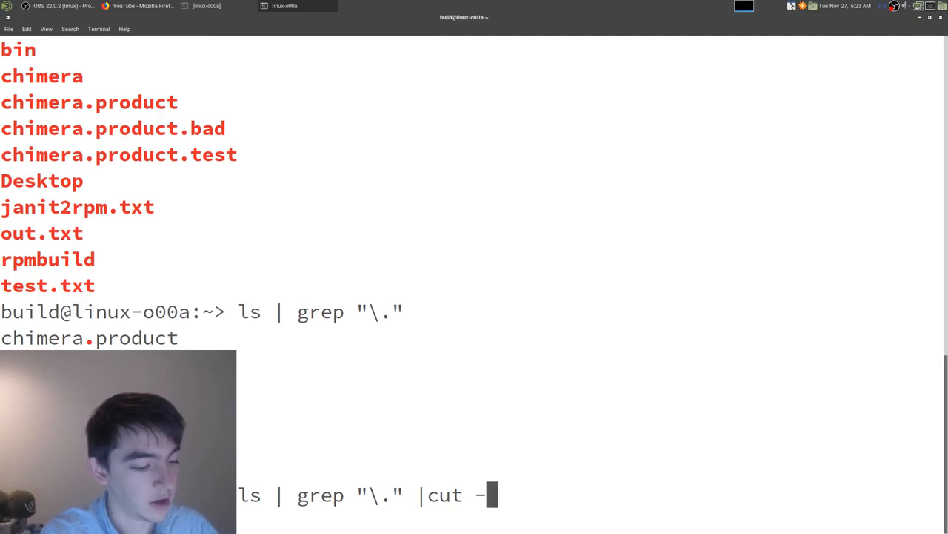
{"action": "type", "text": "d \".\""}
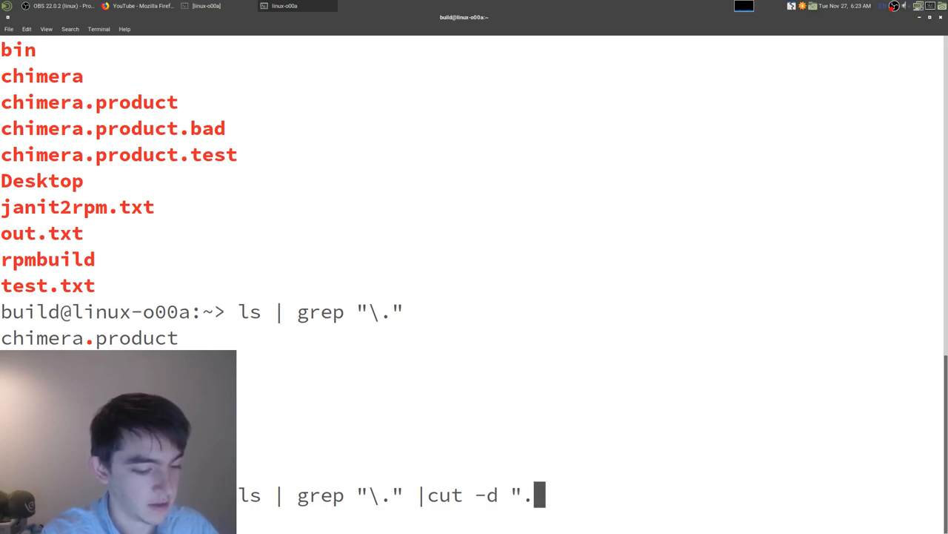
{"action": "type", "text": "\""}
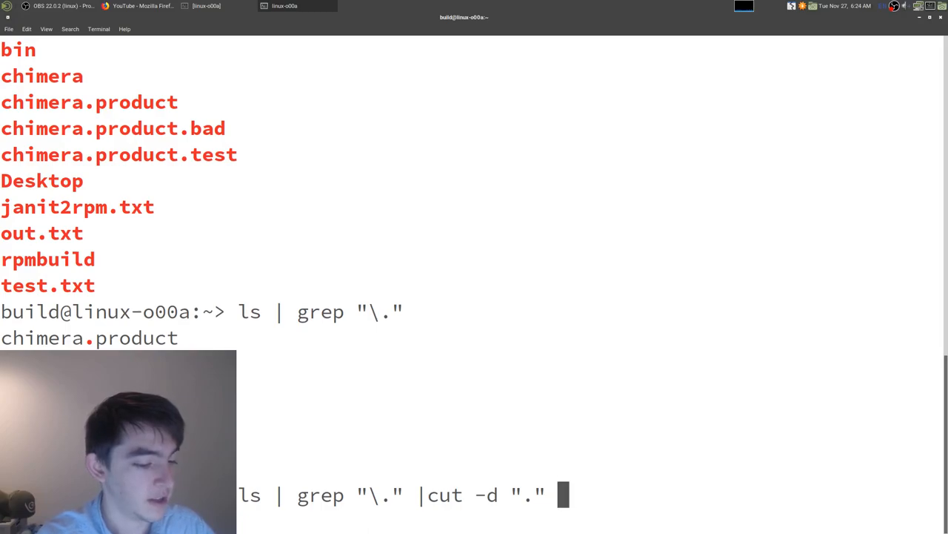
{"action": "type", "text": "-f2"}
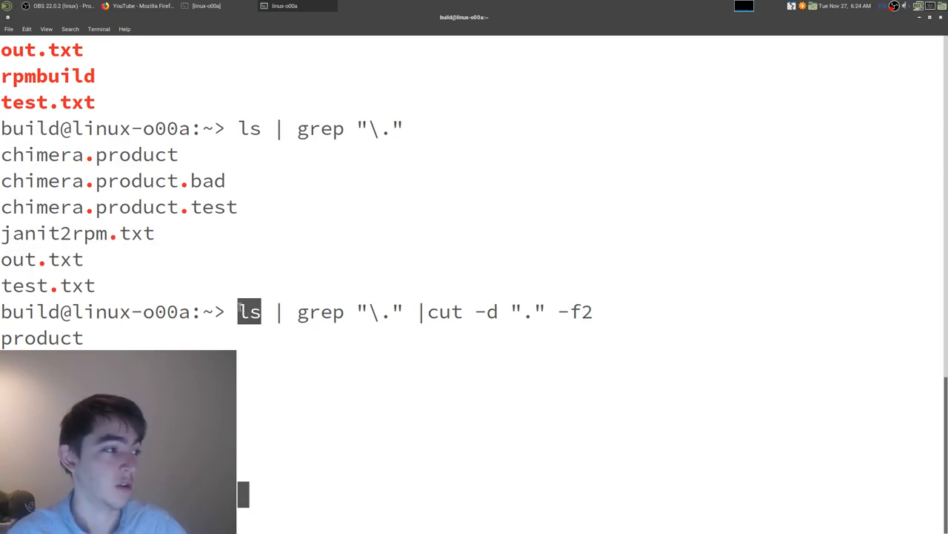
{"action": "mouse_move", "coordinate": [334, 260]}
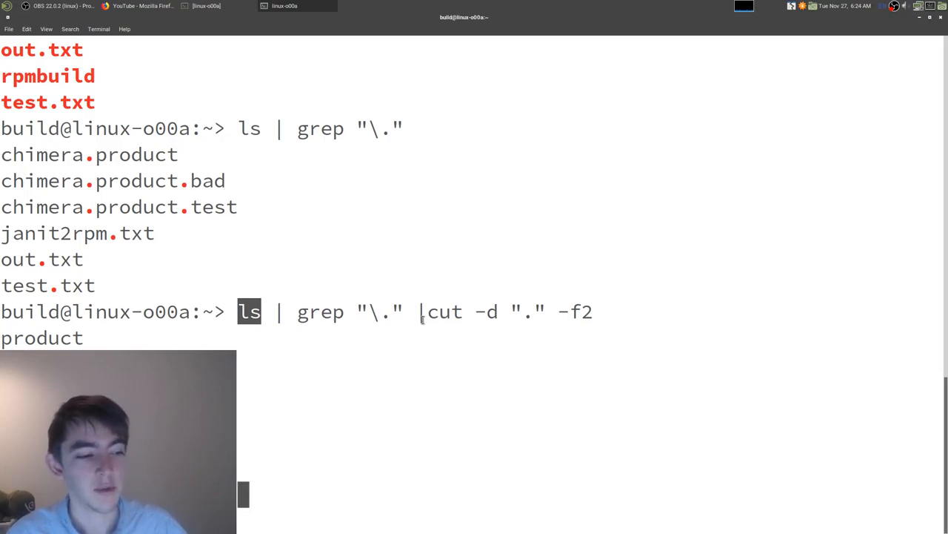
{"action": "mouse_move", "coordinate": [690, 406]}
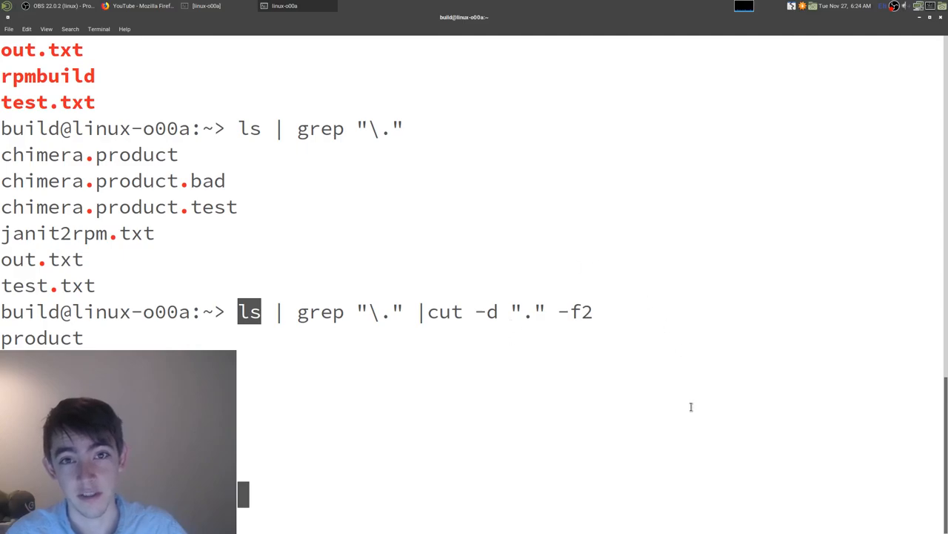
{"action": "key", "text": "Return"}
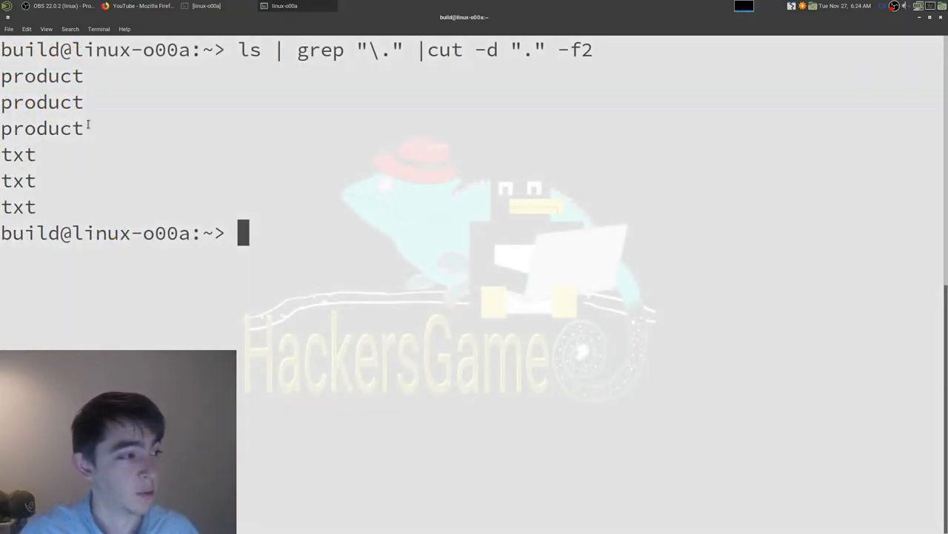